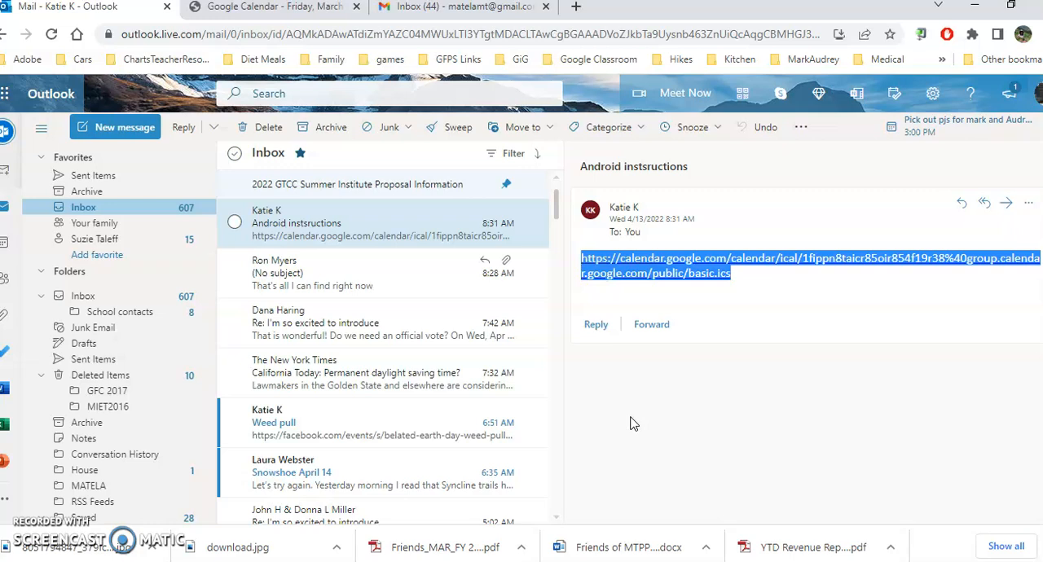
pyautogui.moveTo(769, 274)
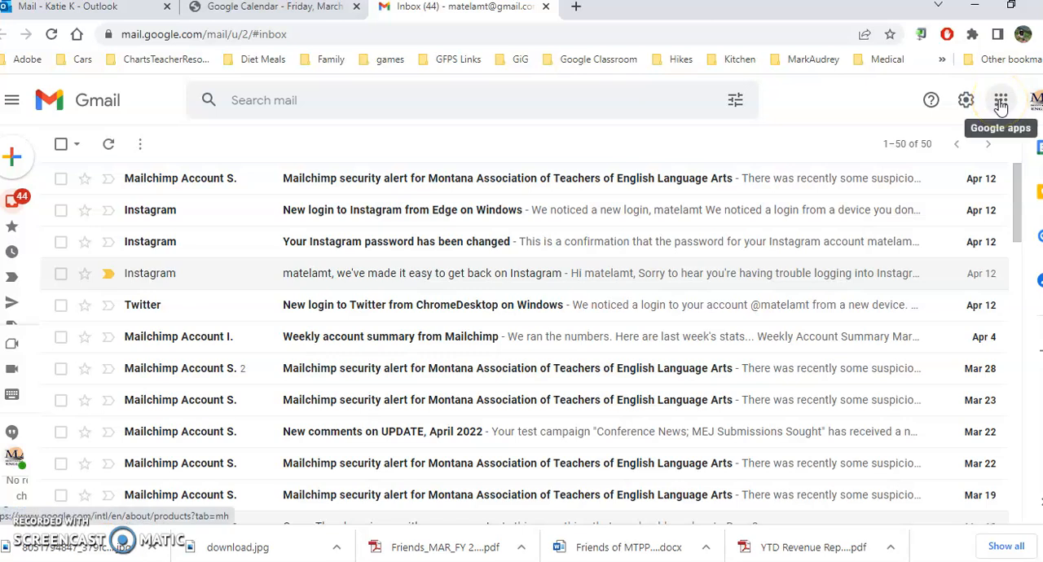
# Switch from Gmail to Google Calendar via the Google apps menu.
pyautogui.click(1000, 99)
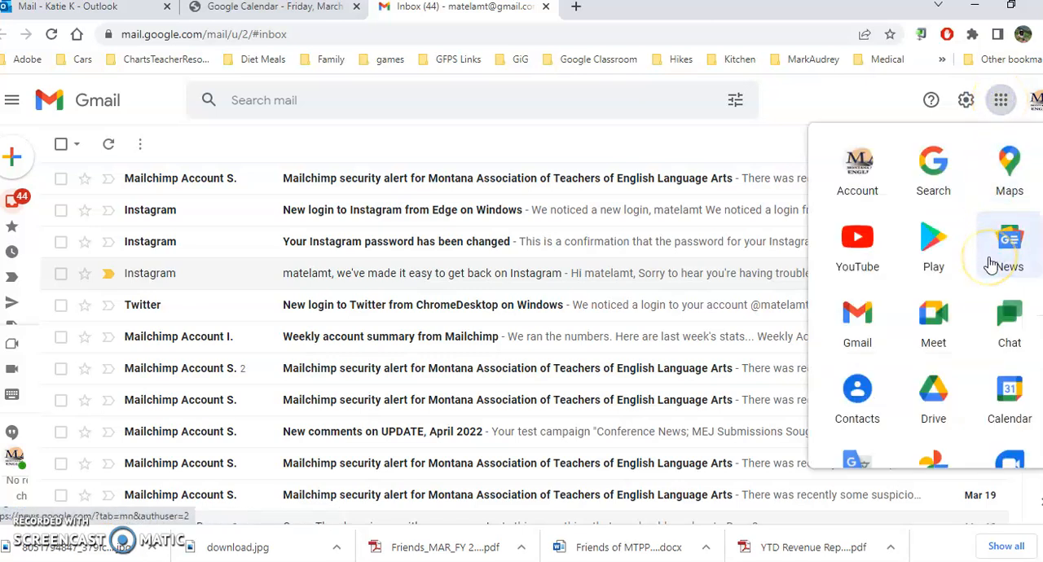
pyautogui.scroll(-3)
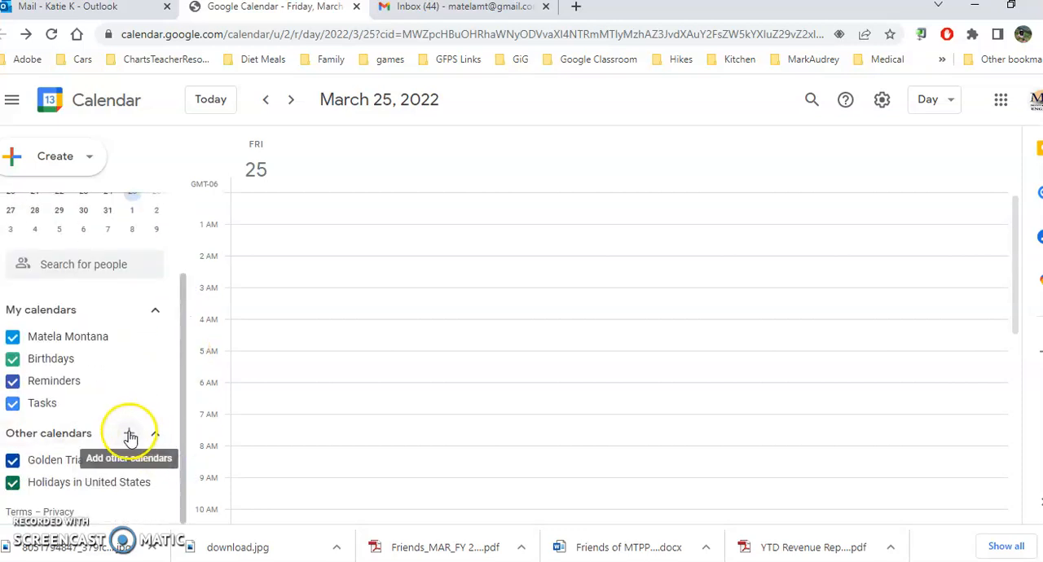
# Start adding a calendar 'From URL' under Other calendars.
pyautogui.click(154, 433)
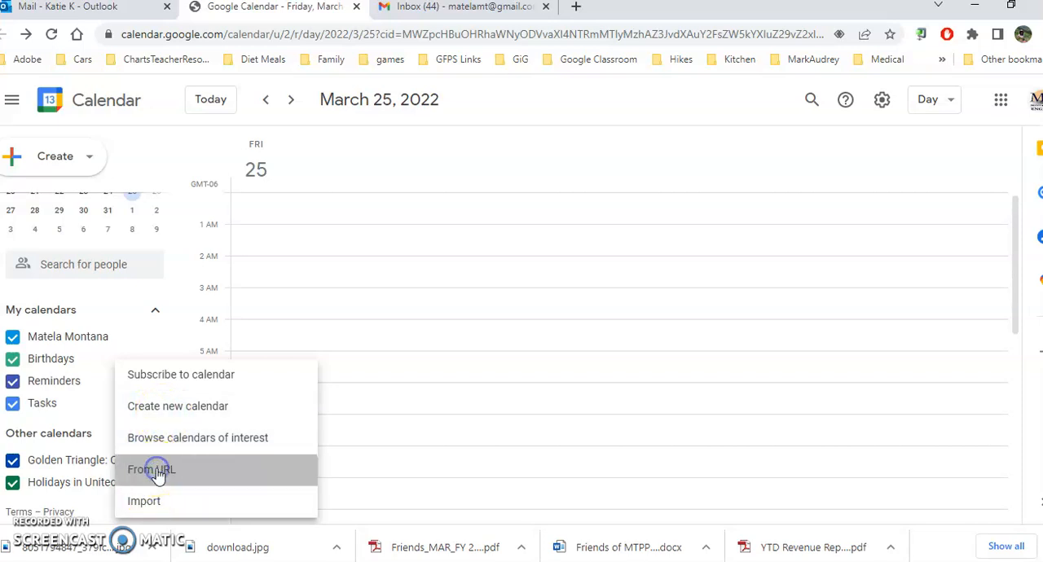
pyautogui.click(150, 469)
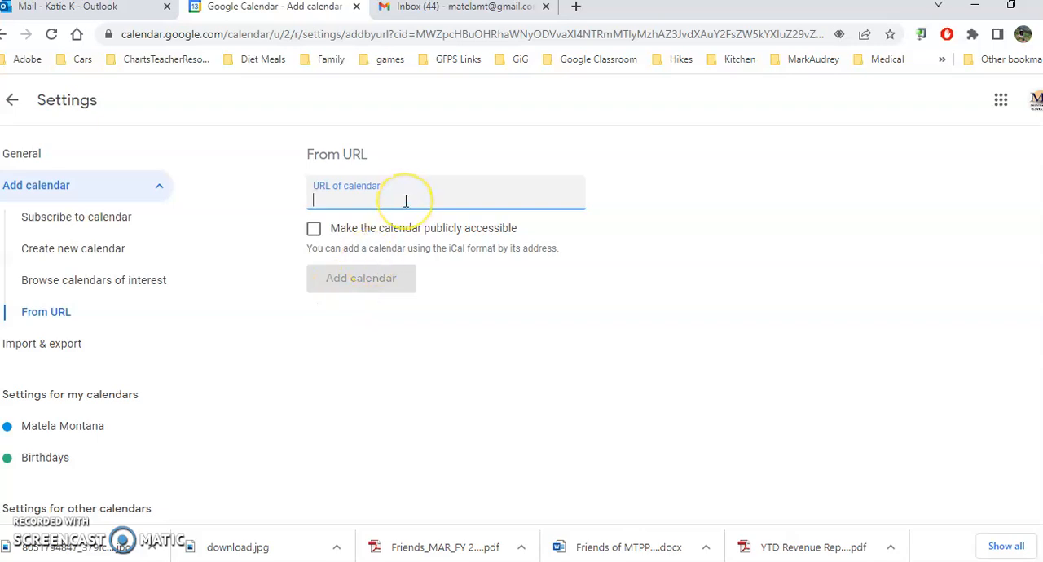
# Subscribe to the pasted public basic.ics calendar address with Add calendar.
pyautogui.write('19r38%40group.calendar.google.com/public/basic.ics')
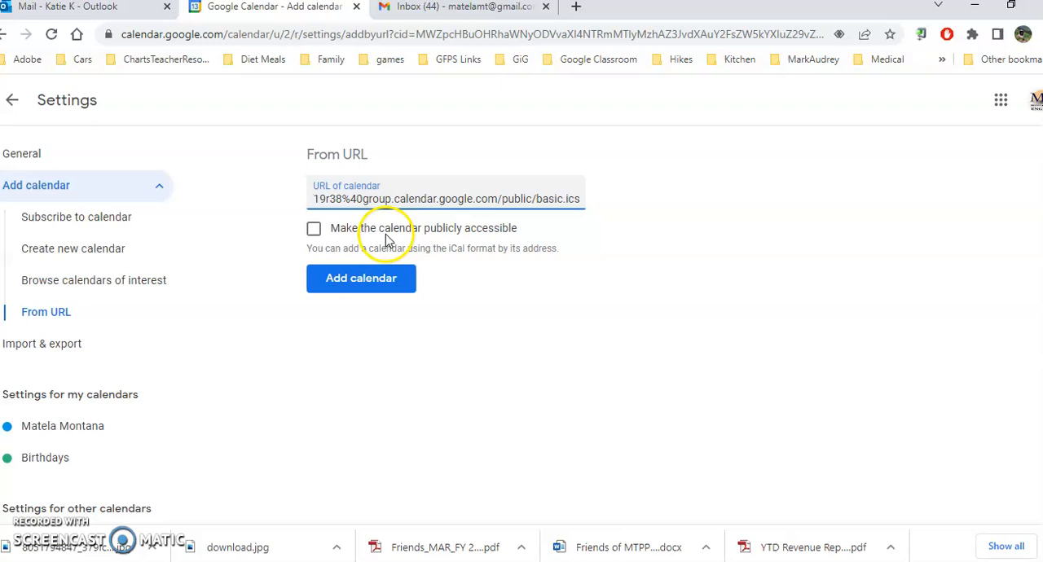
pyautogui.moveTo(463, 271)
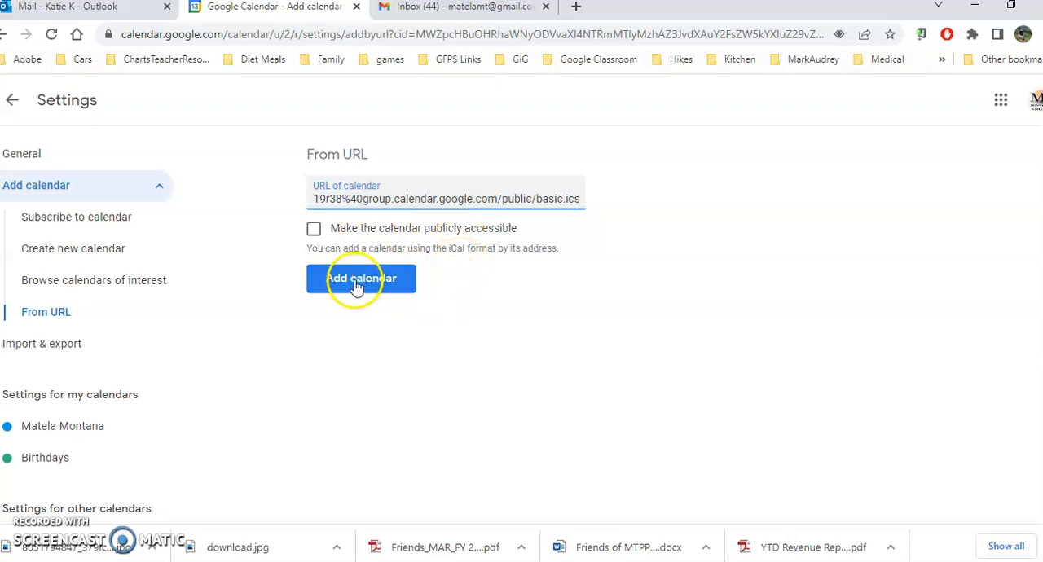
pyautogui.click(361, 276)
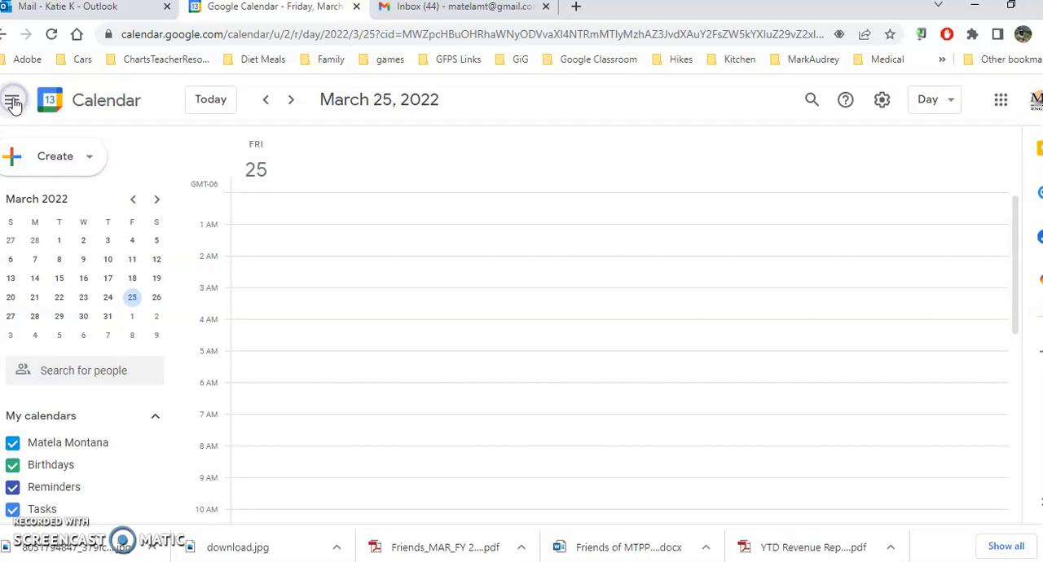
pyautogui.moveTo(13, 99)
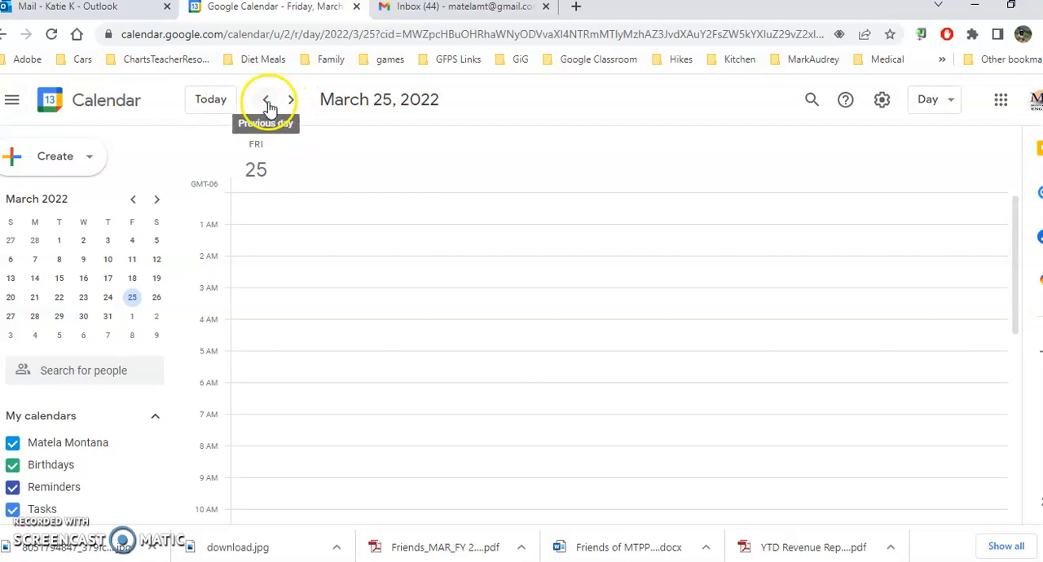
# Show March 2022 in Month view with the Hikes calendar listed under Other calendars.
pyautogui.click(929, 100)
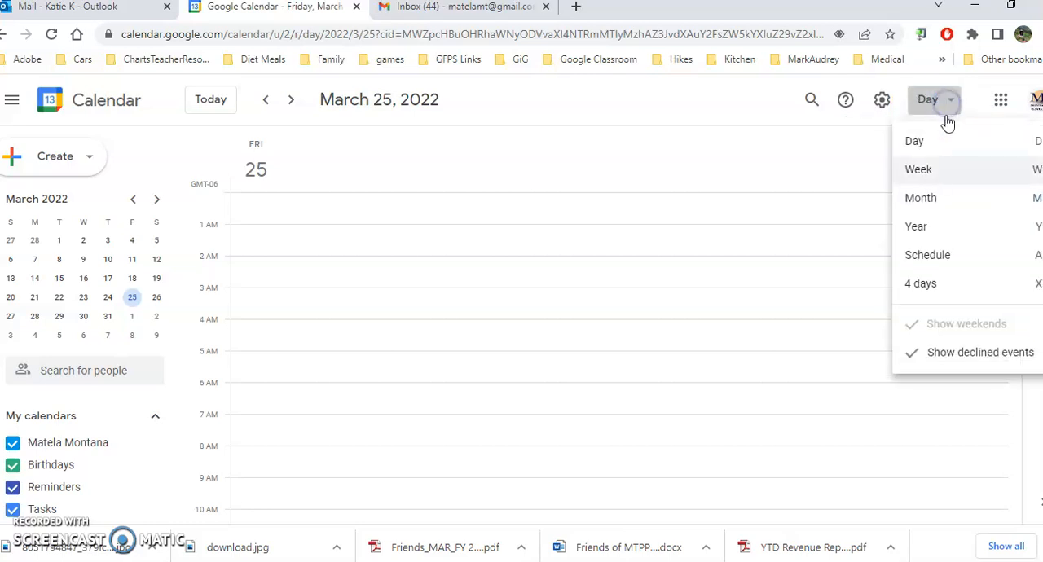
pyautogui.click(919, 197)
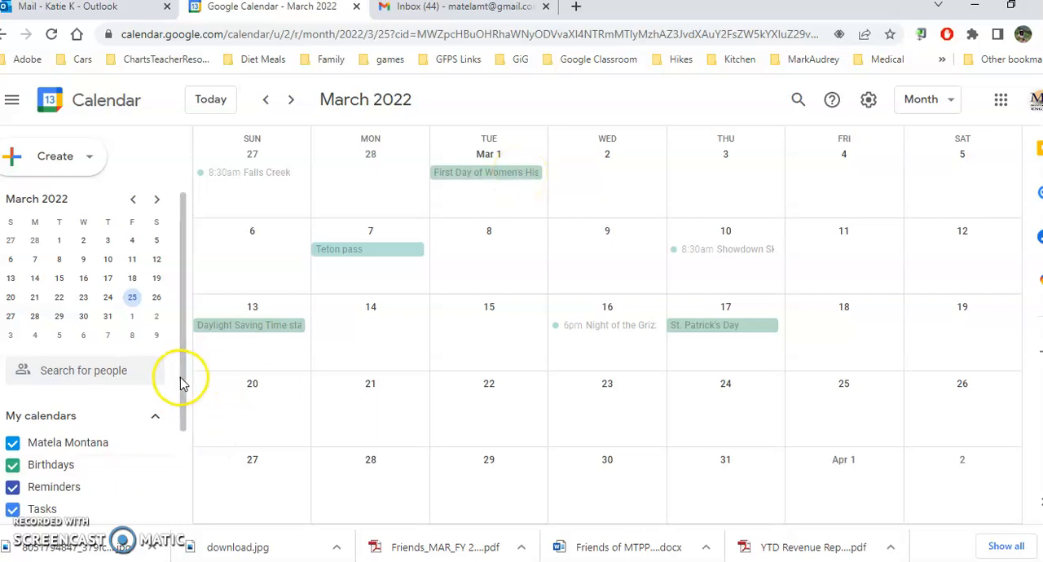
pyautogui.scroll(-3)
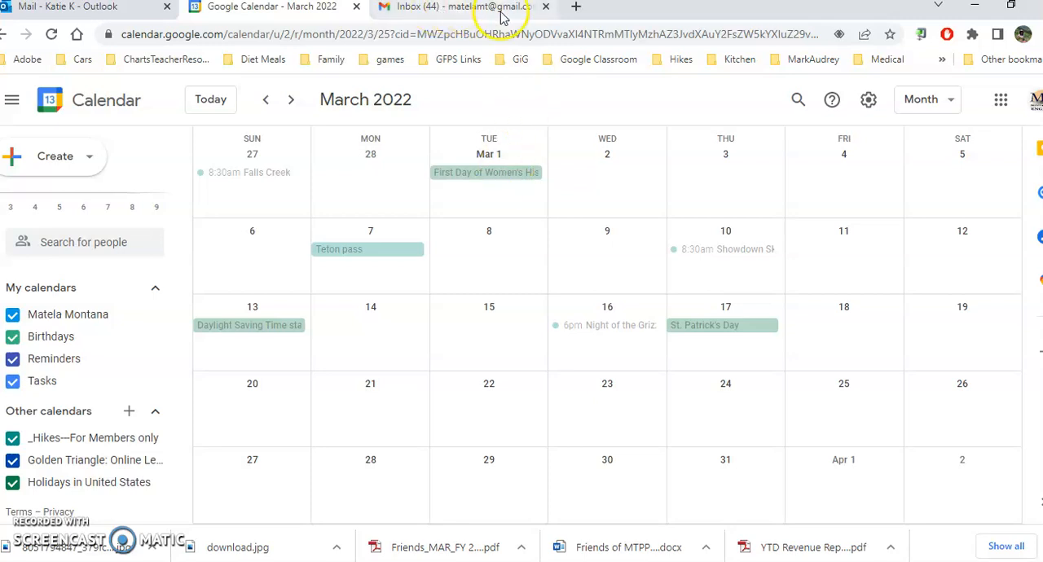
pyautogui.moveTo(427, 106)
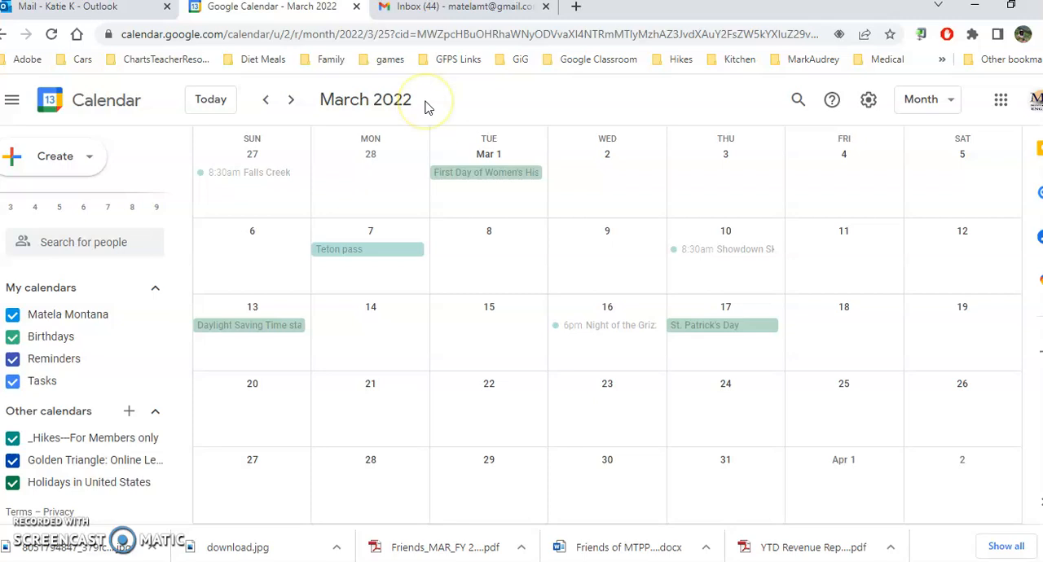